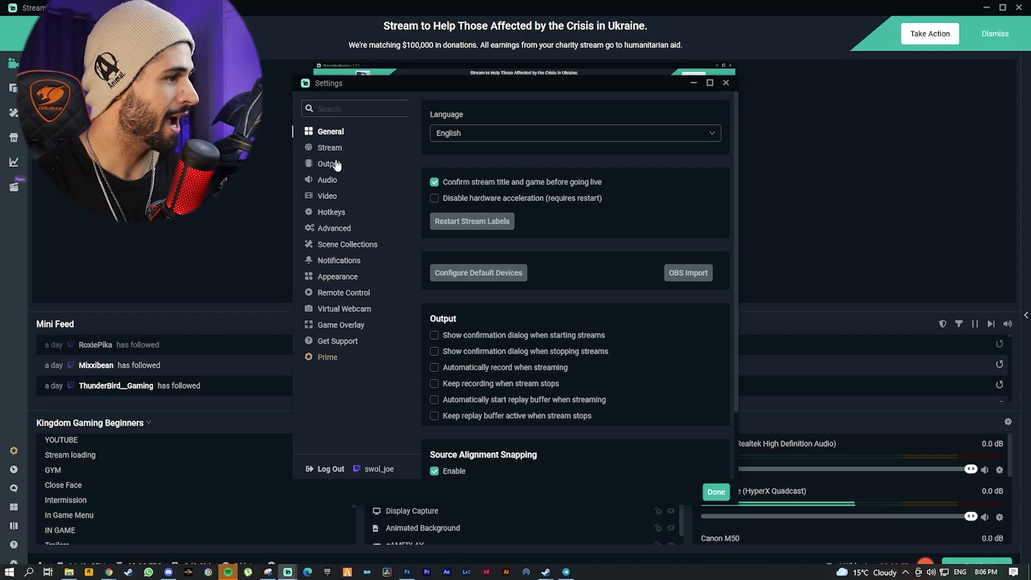
Close Settings and bring up the HyperX Quadcast microphone's Filters menu in the Mixer
left_click(327, 179)
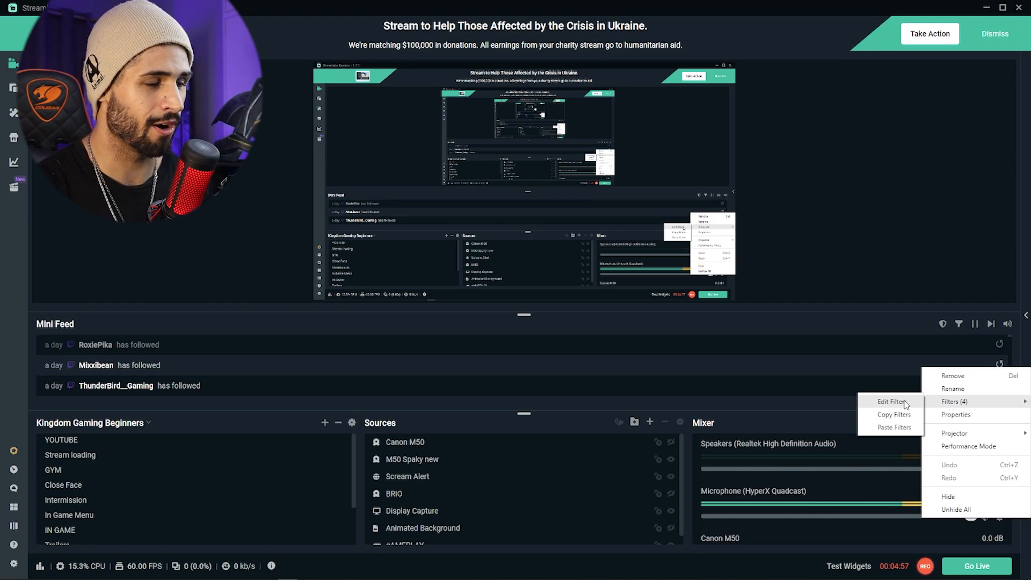
Open Edit Filters and review the Compressor, Expander and VST 2.x Plugin filters
left_click(890, 401)
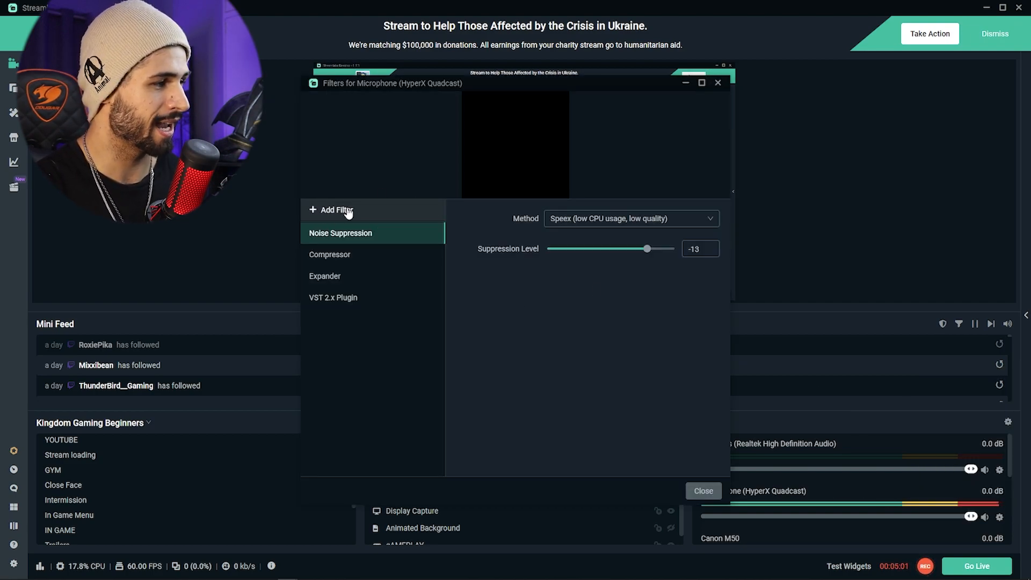
mouse_move(365, 212)
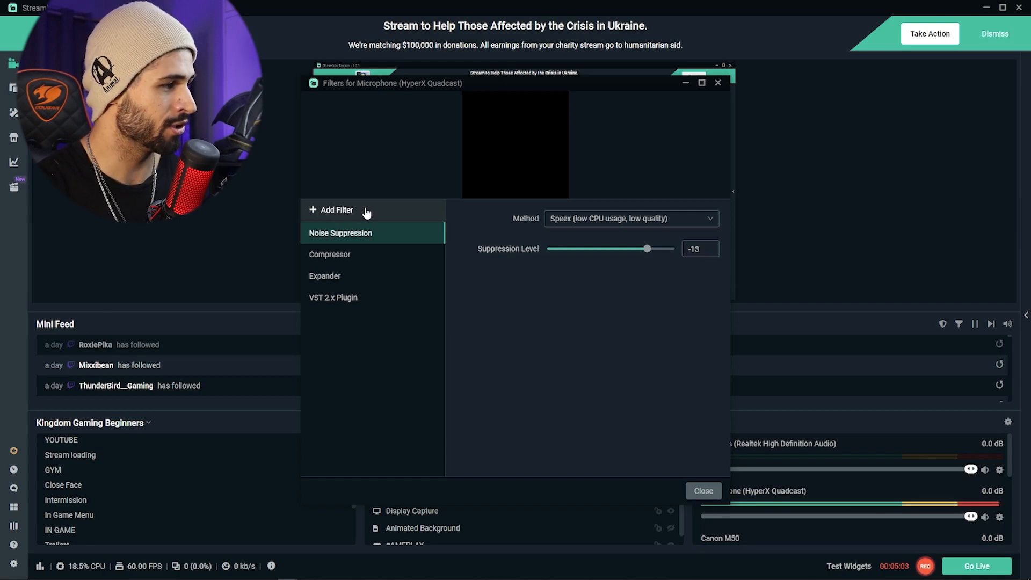
mouse_move(353, 258)
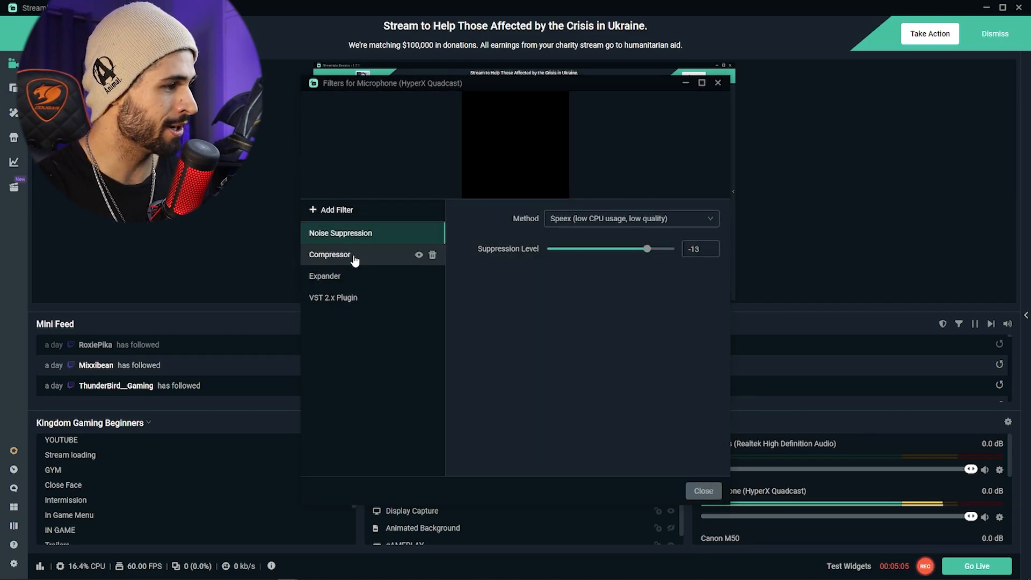
left_click(329, 254)
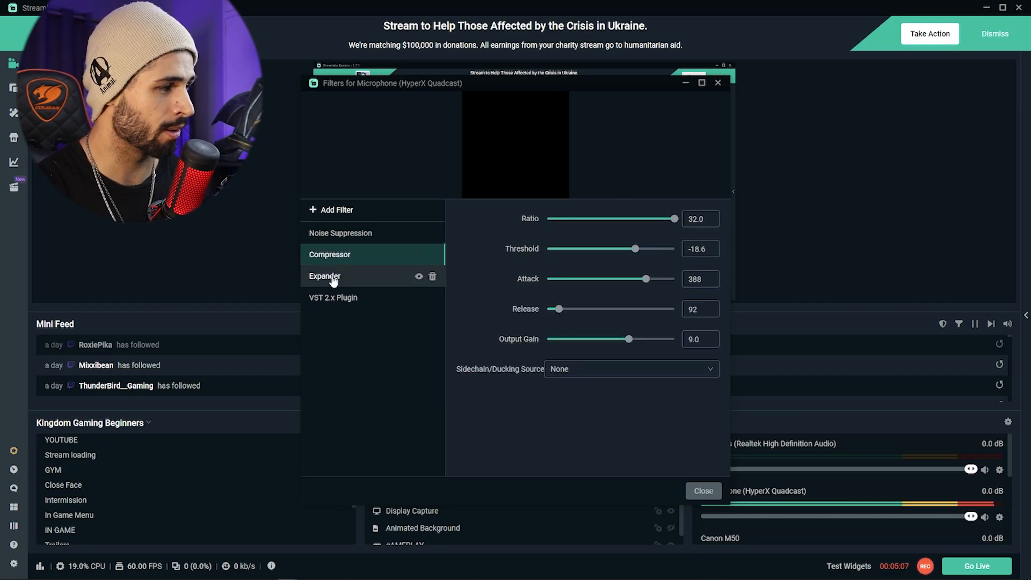
left_click(325, 275)
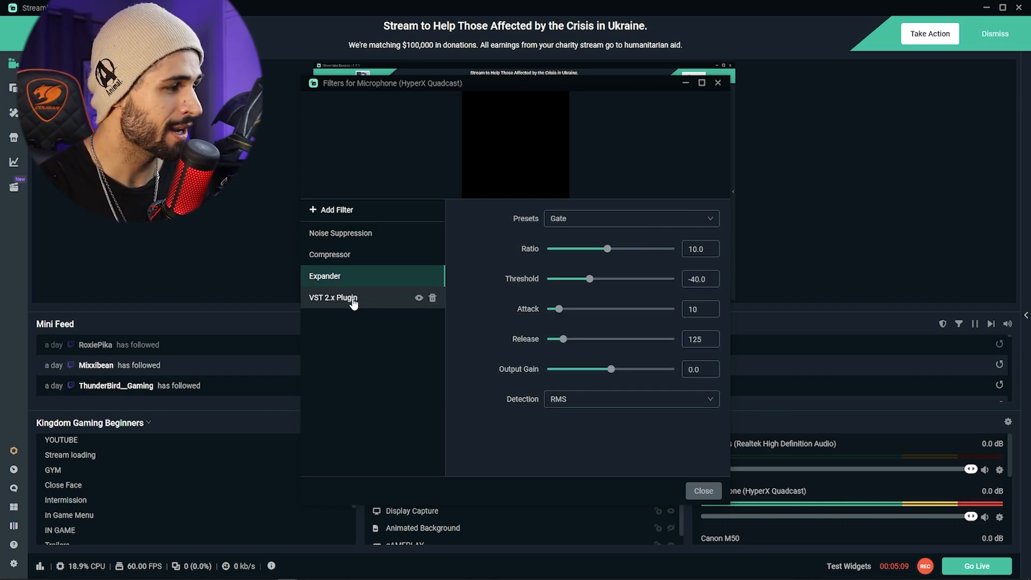
left_click(333, 296)
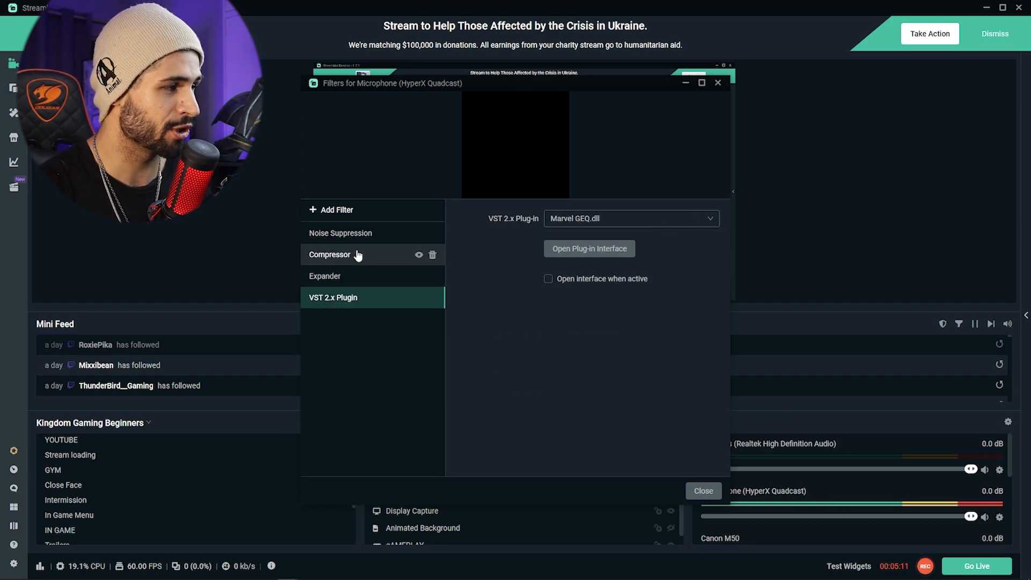
left_click(340, 232)
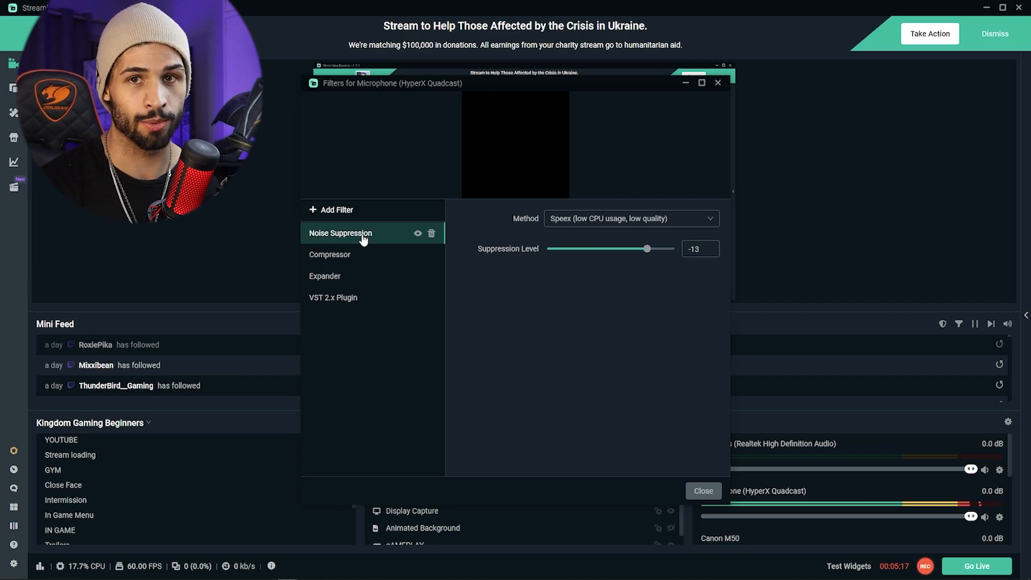
mouse_move(374, 225)
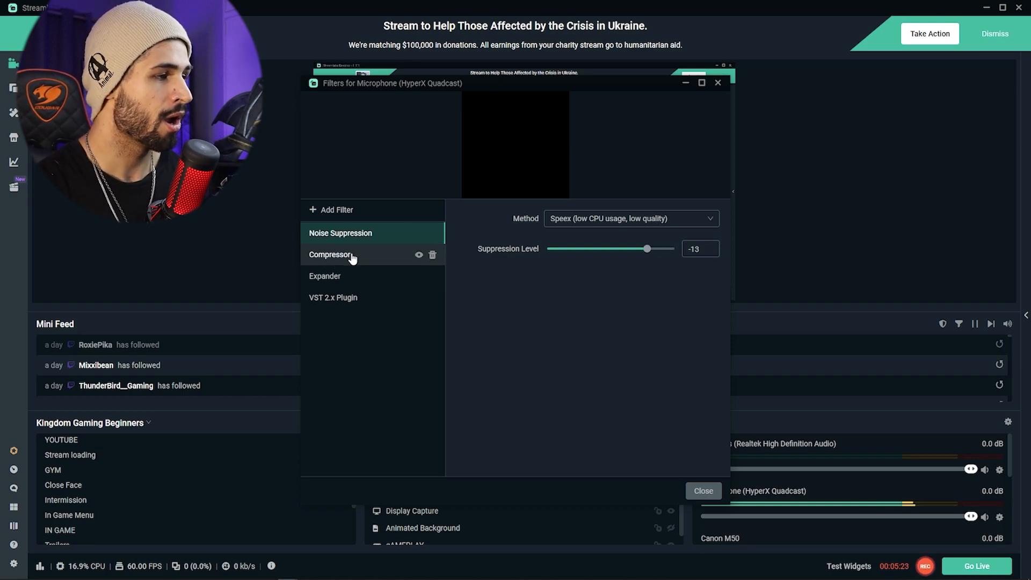
Show Compressor settings: ratio 32, threshold -18.6, attack 388, release 92, gain 9
left_click(330, 254)
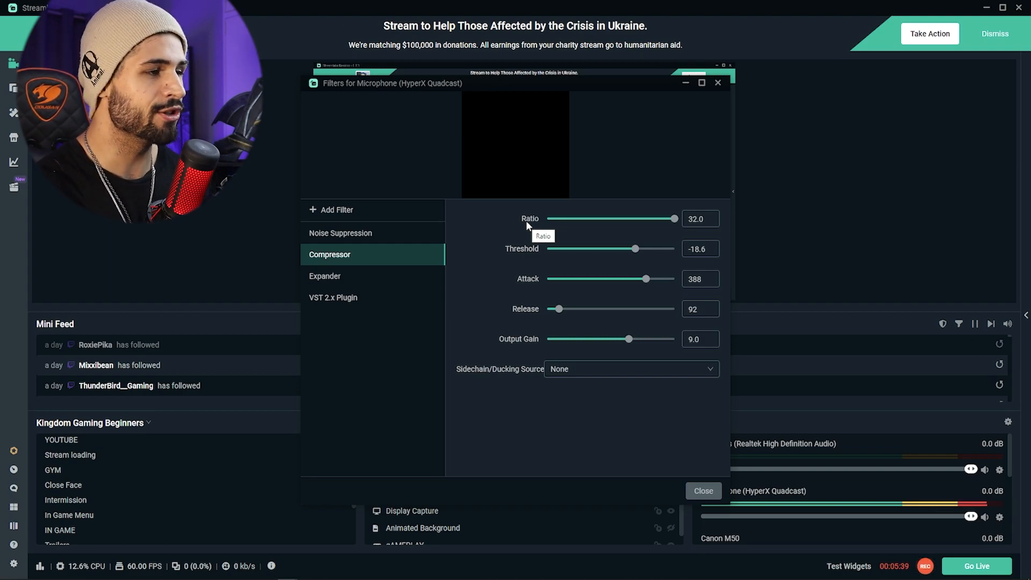
mouse_move(743, 215)
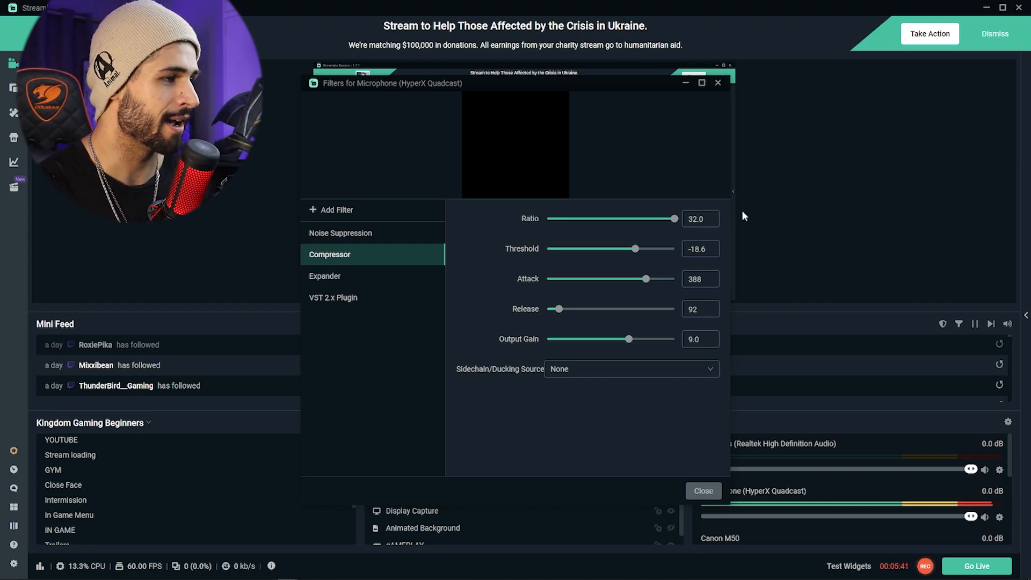
mouse_move(342, 275)
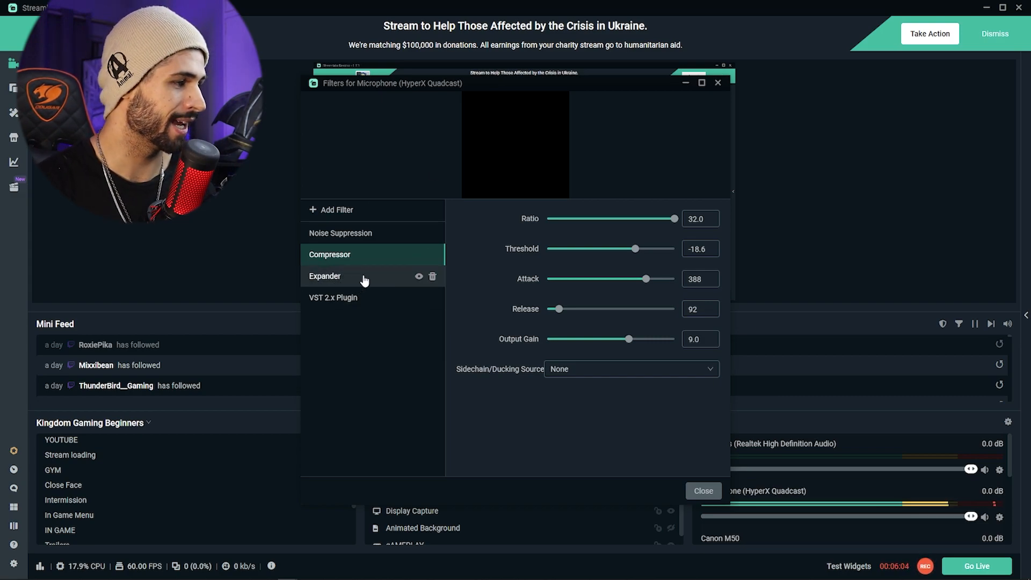
Apply the Gate preset to the Expander (ratio 10, release 125), then select VST 2.x Plugin
left_click(325, 275)
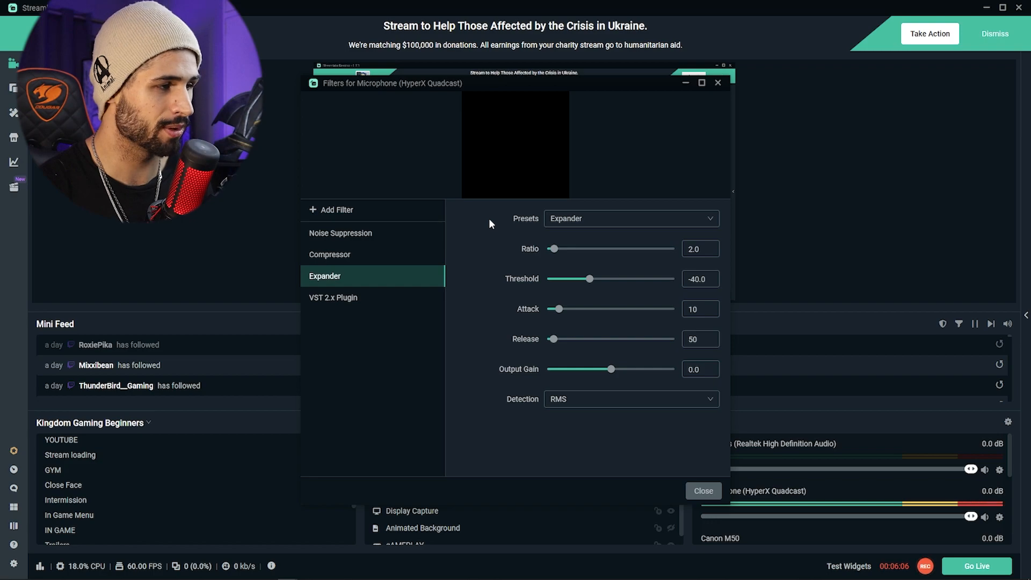
mouse_move(498, 222)
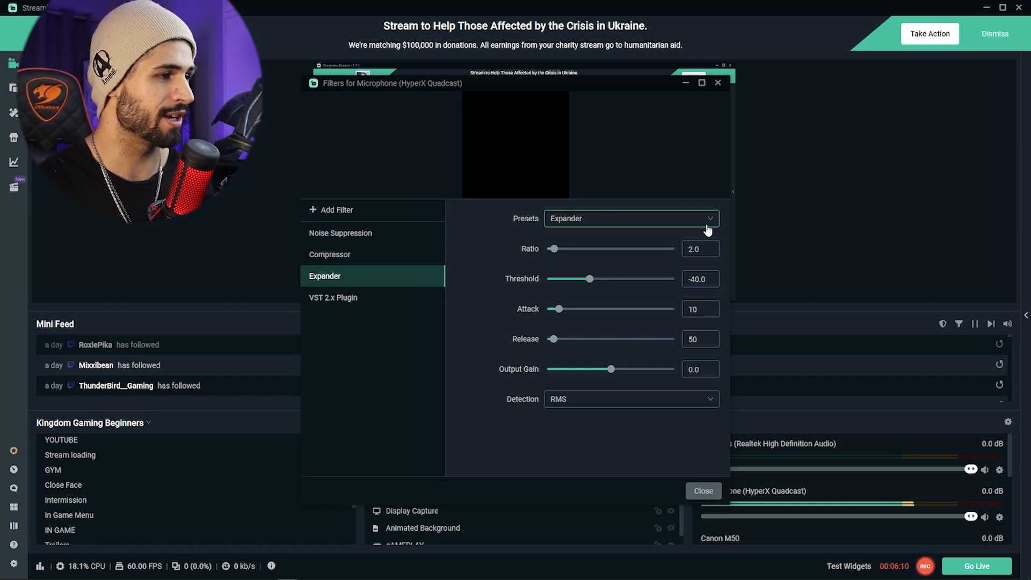
left_click(629, 218)
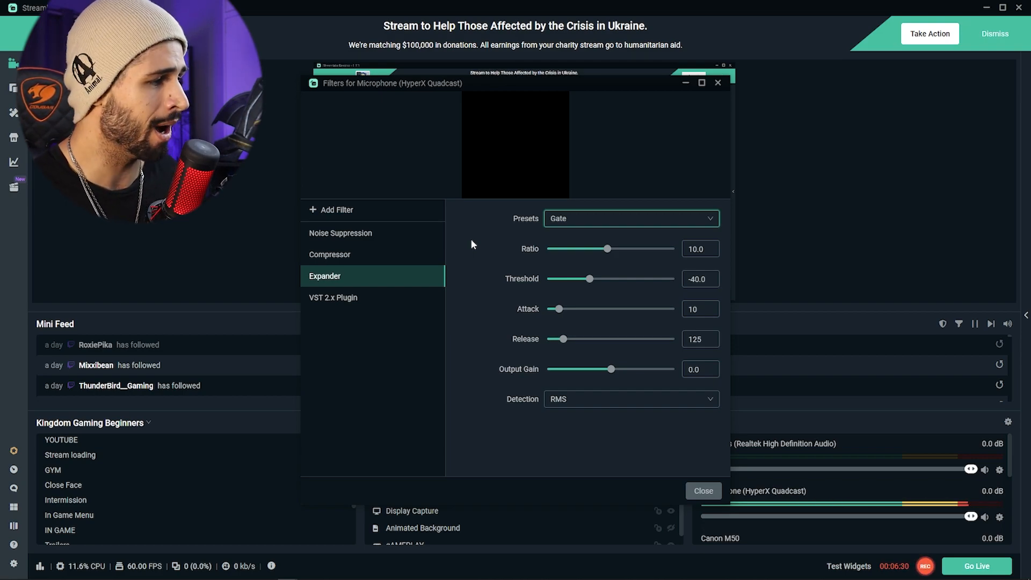
mouse_move(389, 302)
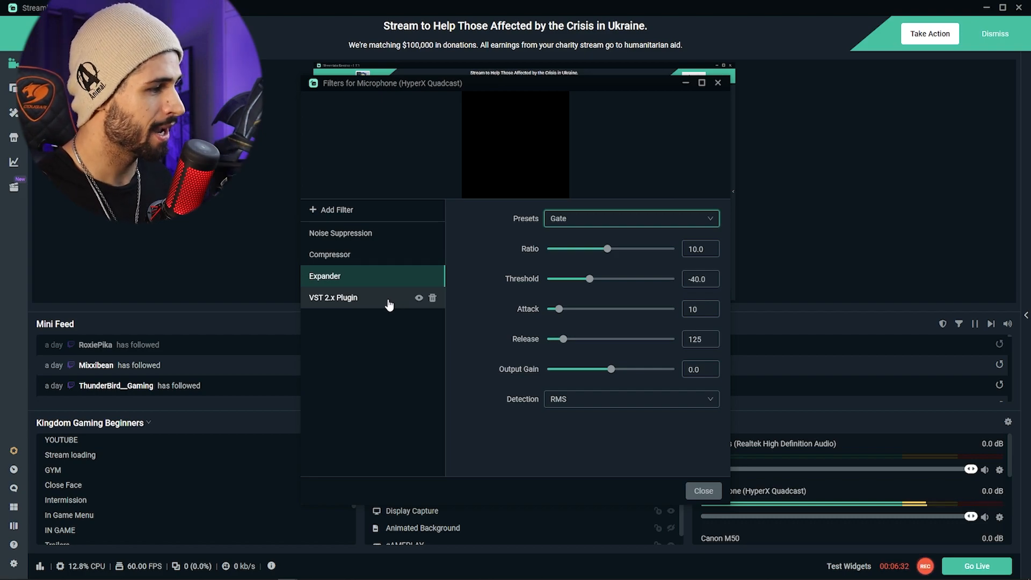
left_click(333, 297)
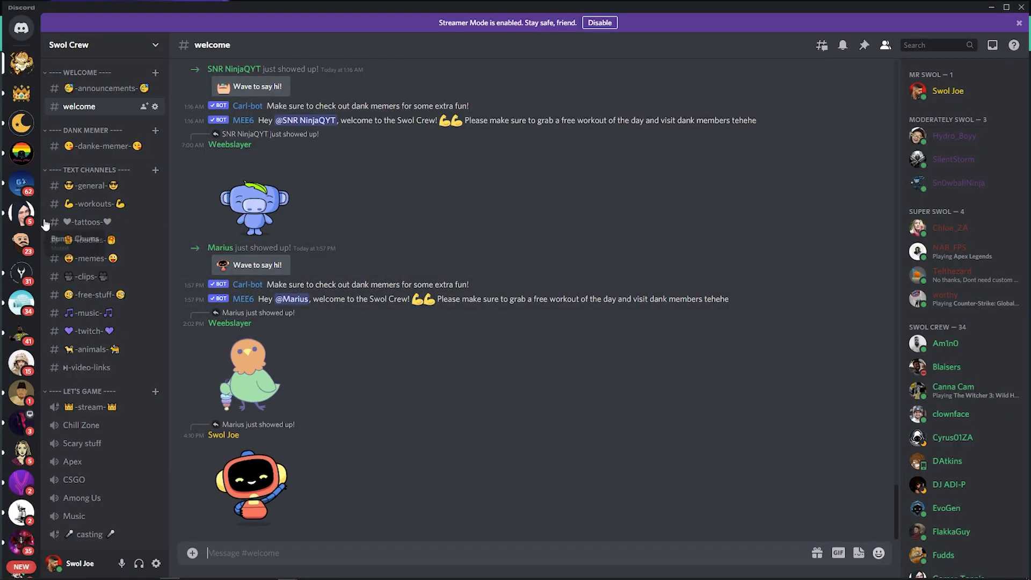
Download the Marvel GEQ installer from Discord's #free-stuff and dismiss the download warning
left_click(91, 295)
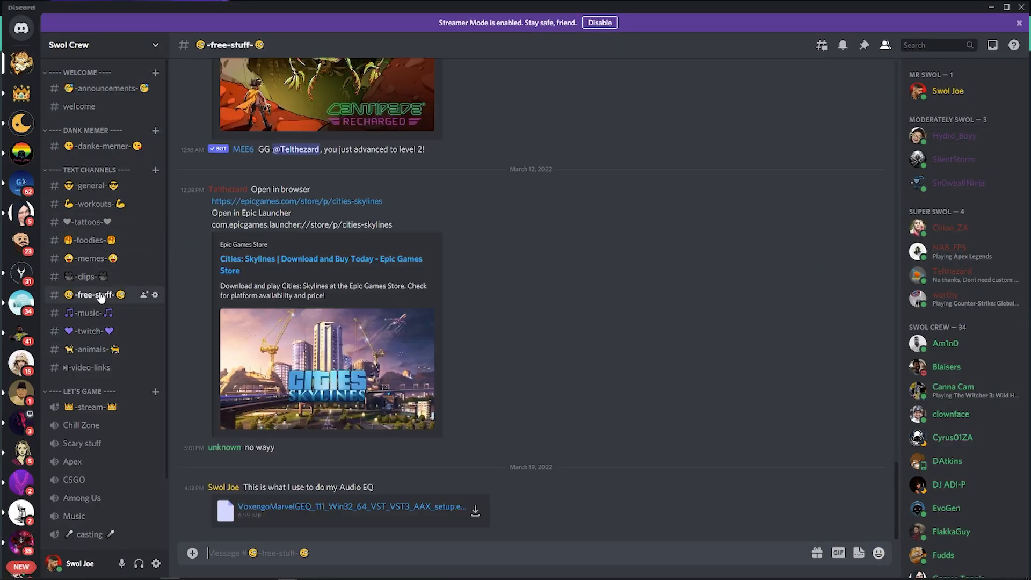
mouse_move(329, 503)
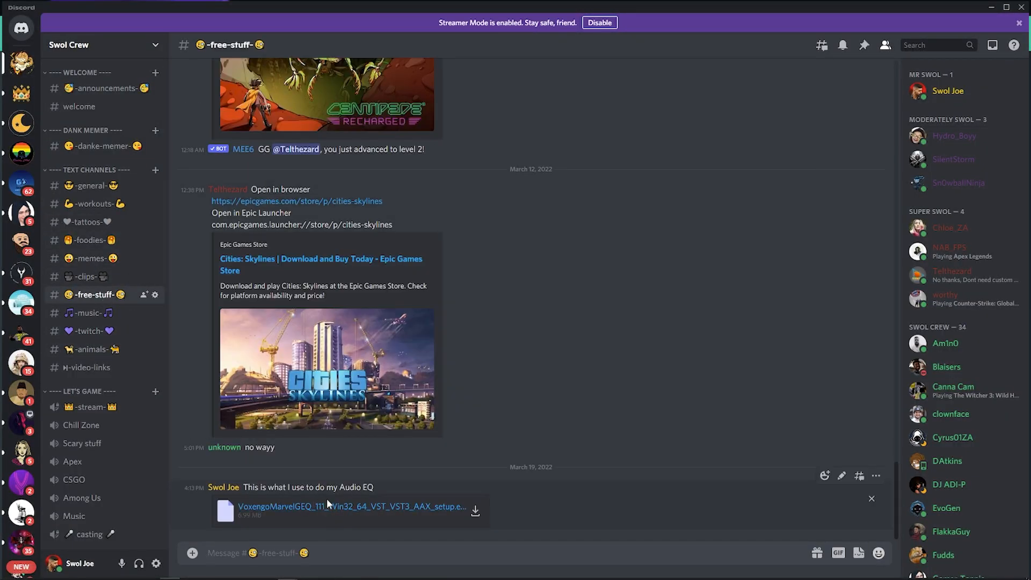
left_click(475, 511)
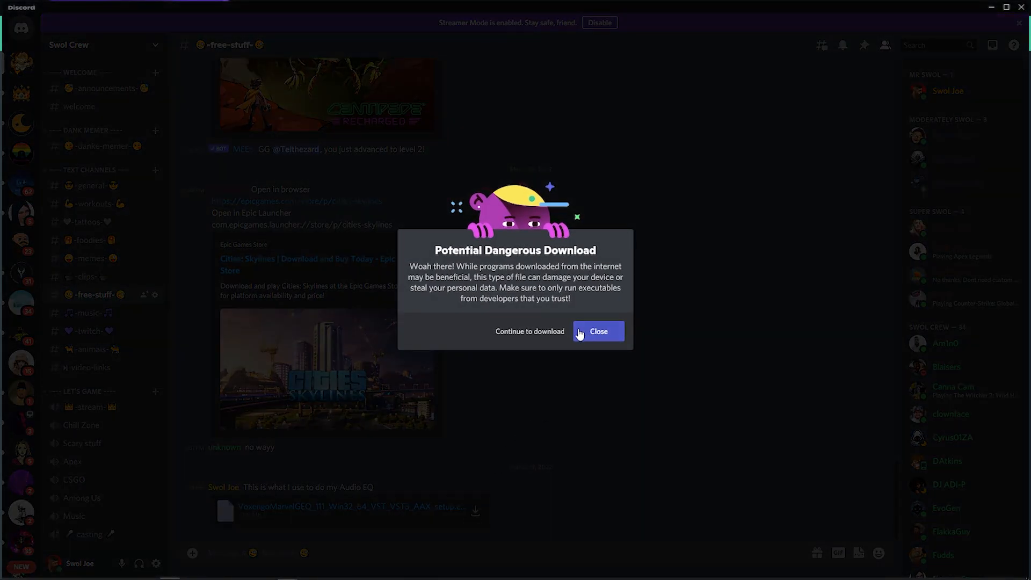
left_click(597, 330)
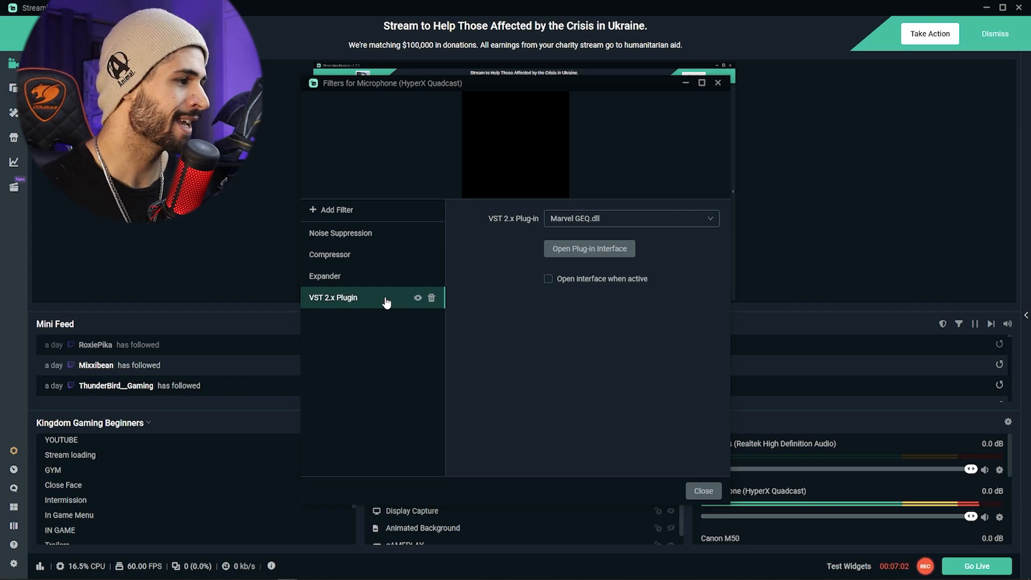
Add a VST 2.x Plugin filter and open Marvel GEQ's interface and Preset Manager
left_click(336, 209)
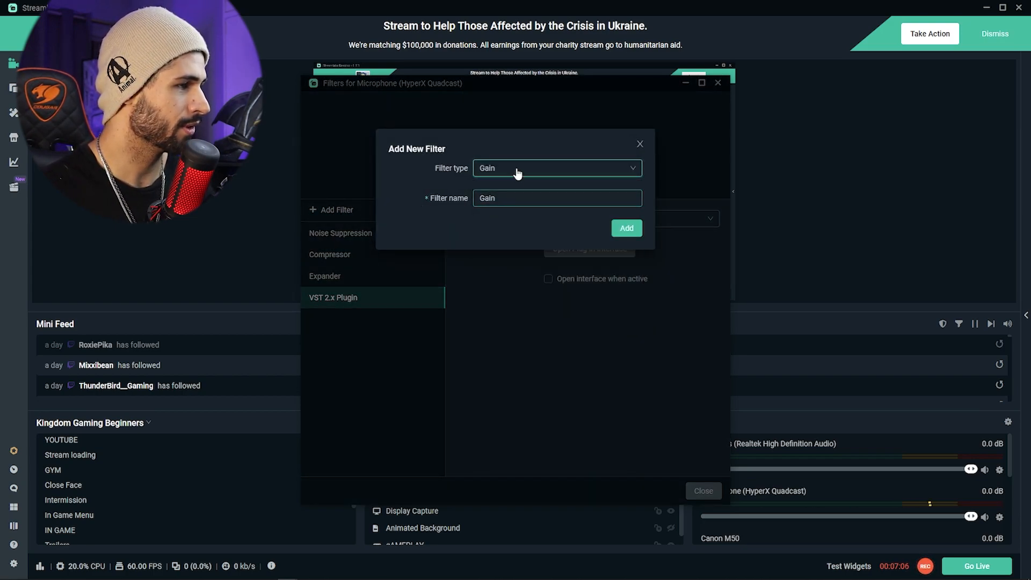
left_click(555, 167)
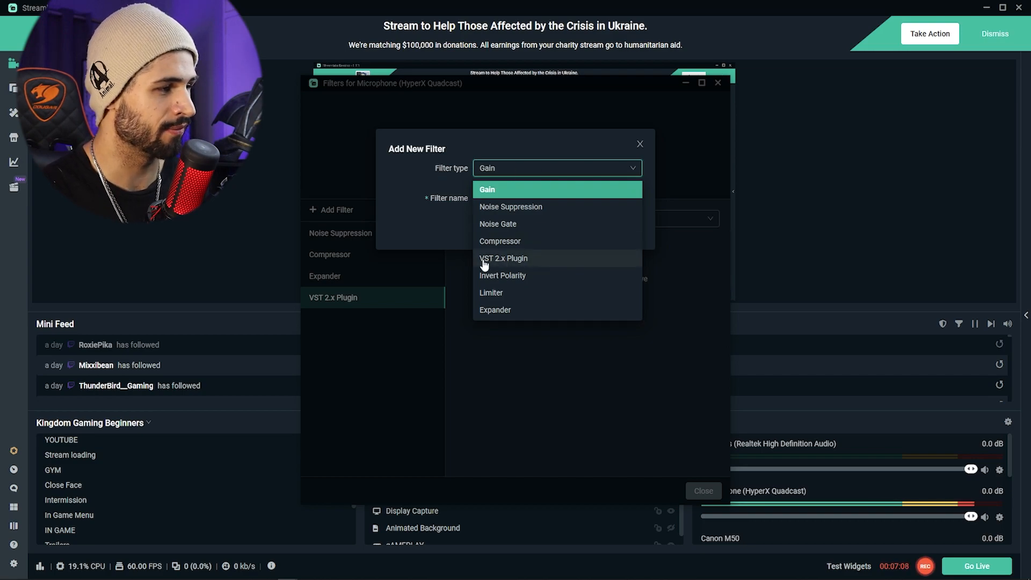
mouse_move(533, 265)
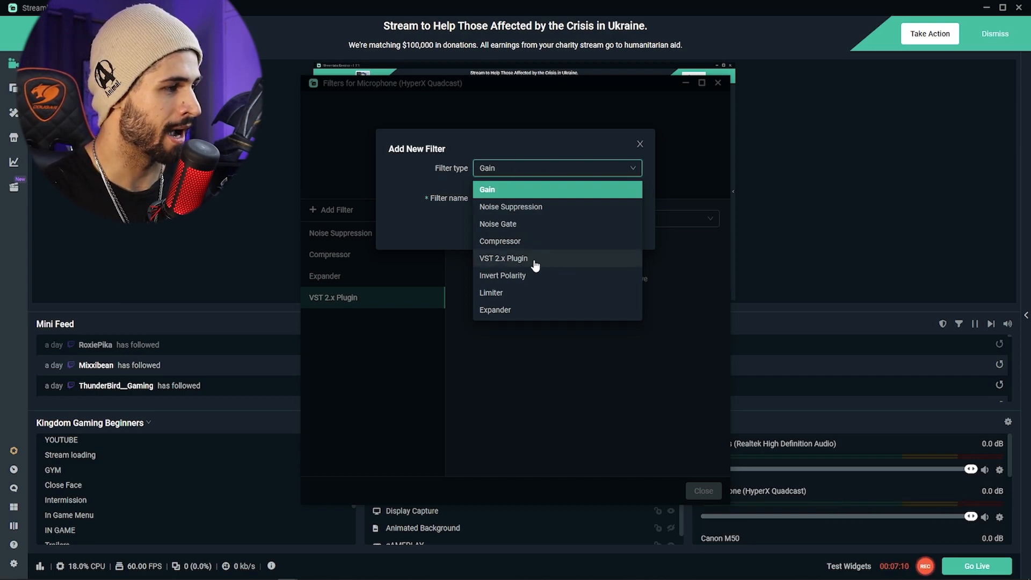
left_click(503, 258)
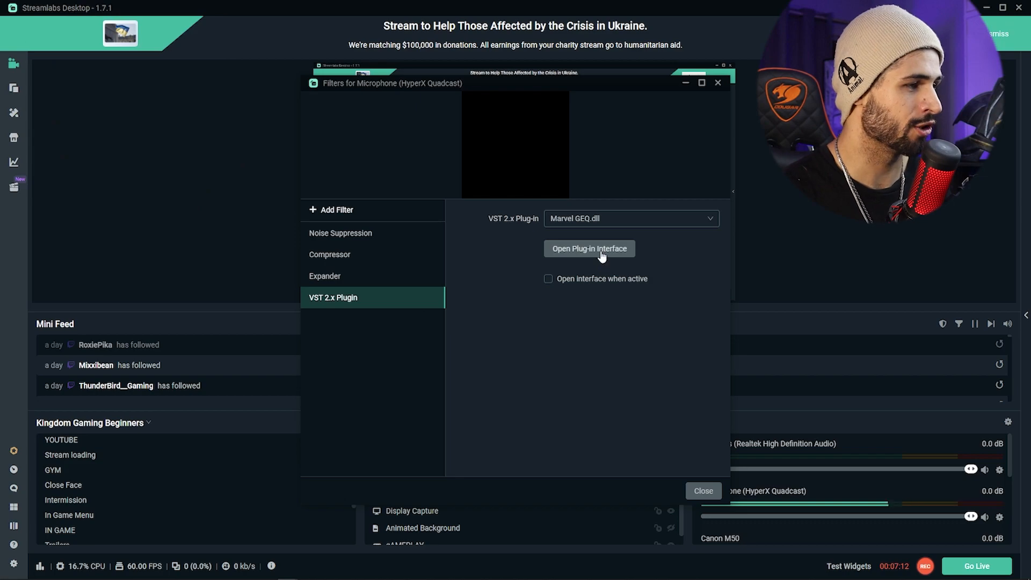
left_click(588, 249)
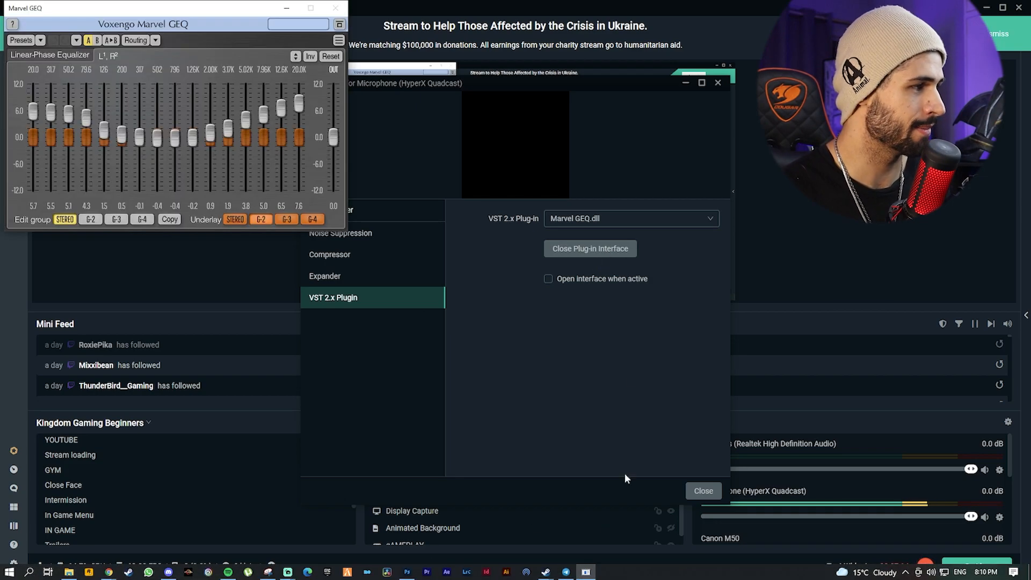
left_click(20, 40)
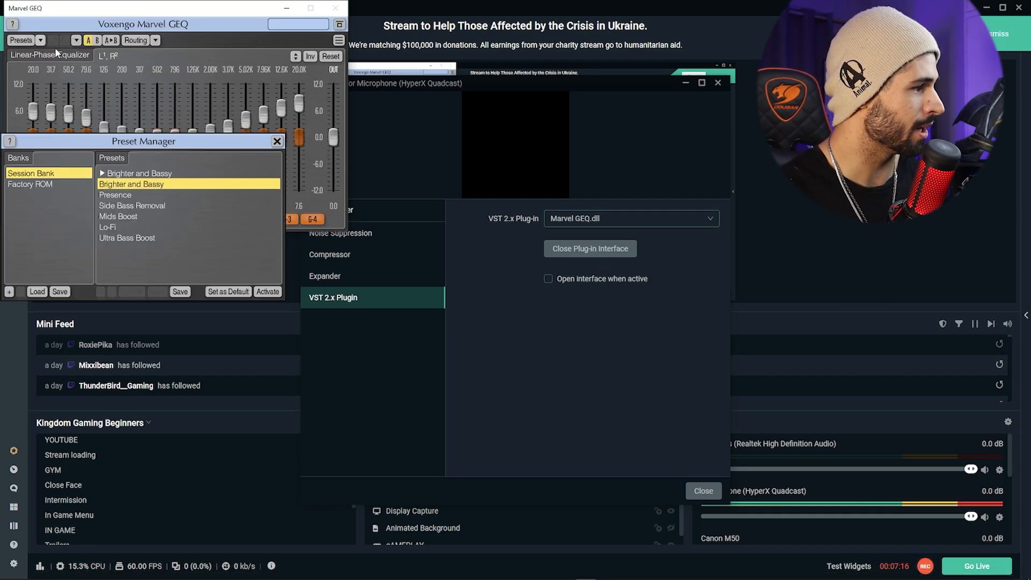